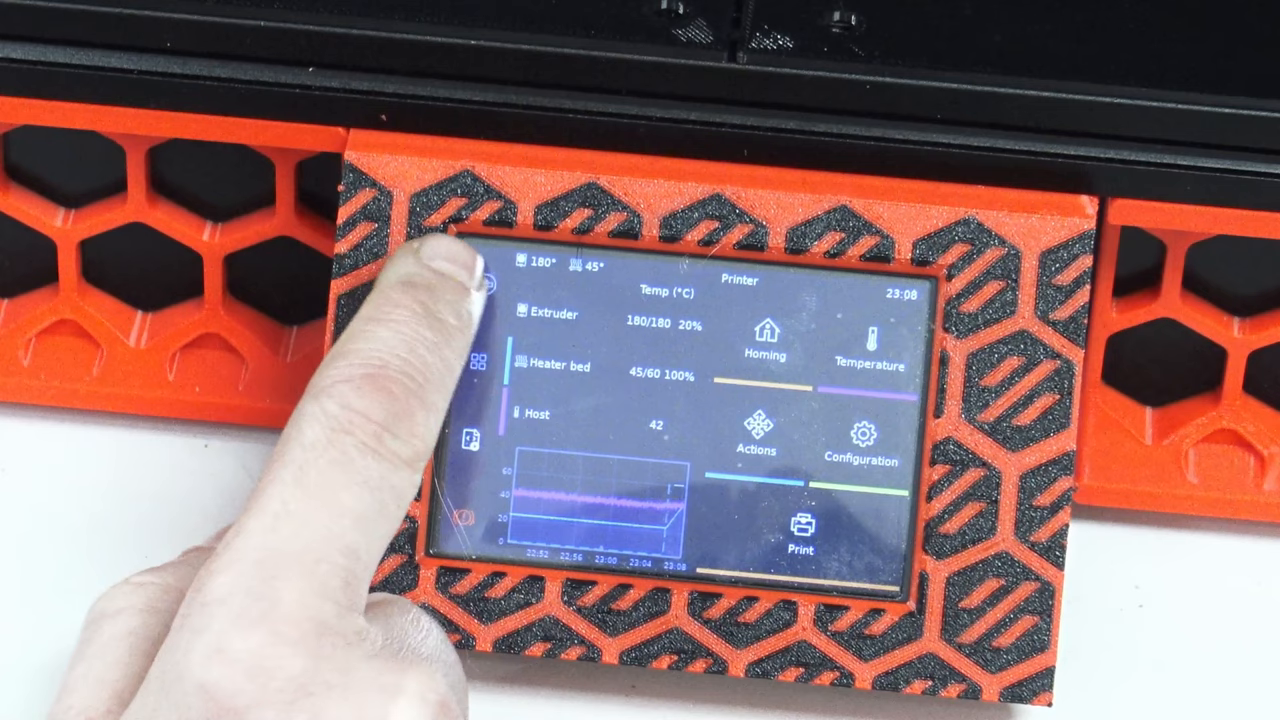
# - Bring up the Actions screen listing Move, Extrude, Fan and Macros
pyautogui.click(756, 430)
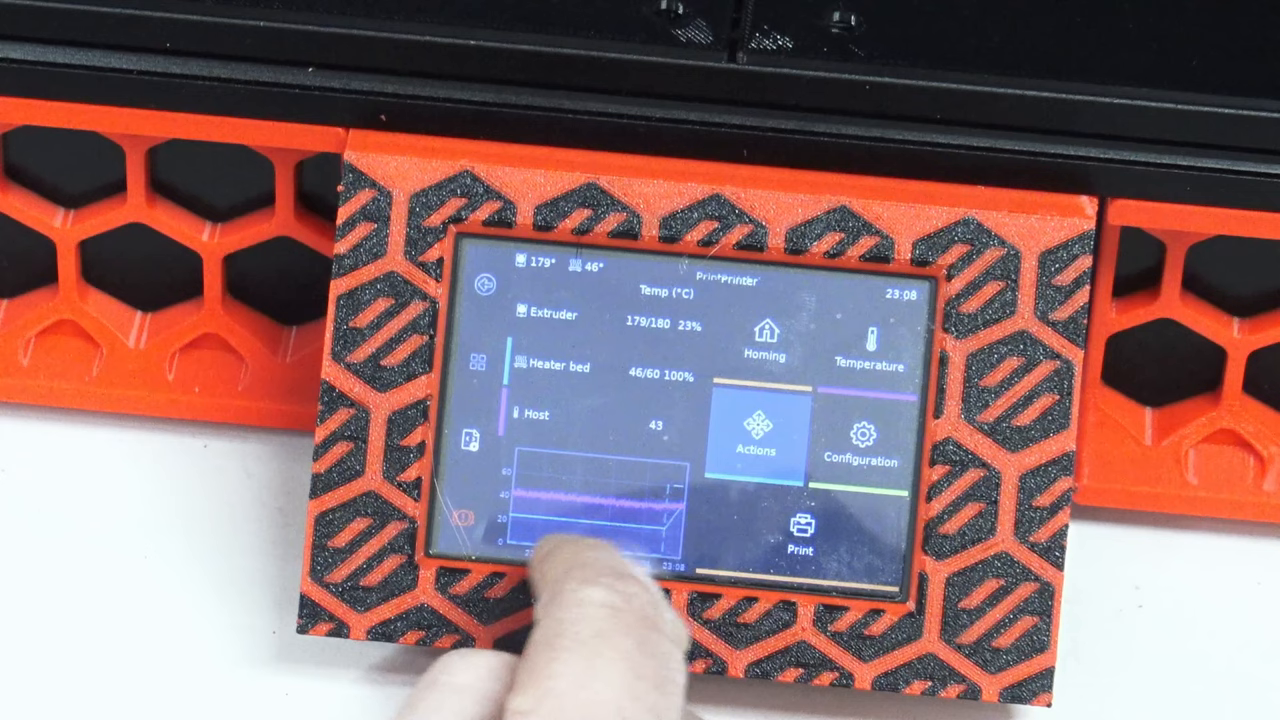
pyautogui.click(758, 430)
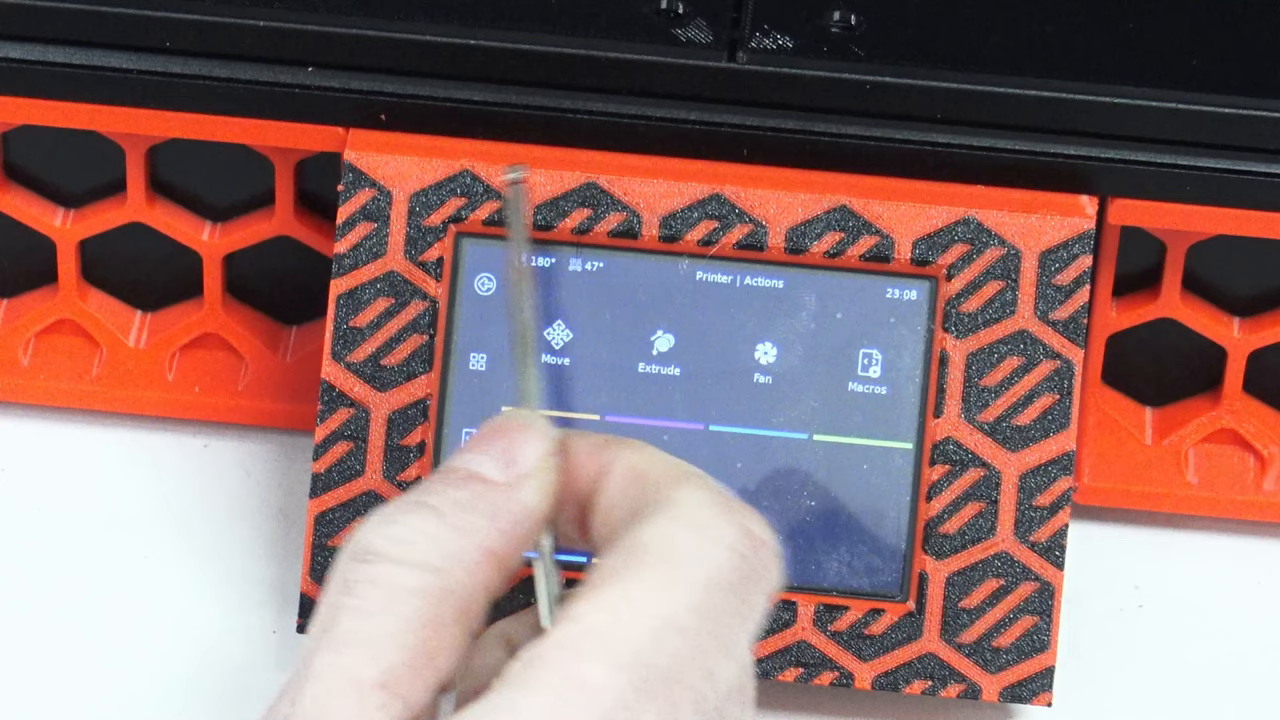